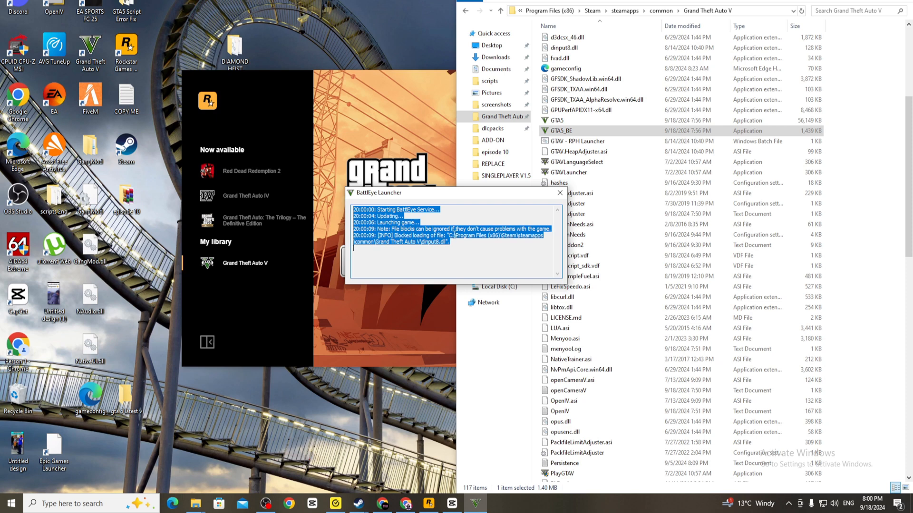
- Close the BattlEye Launcher log window showing the dinput8.dll block
click(559, 192)
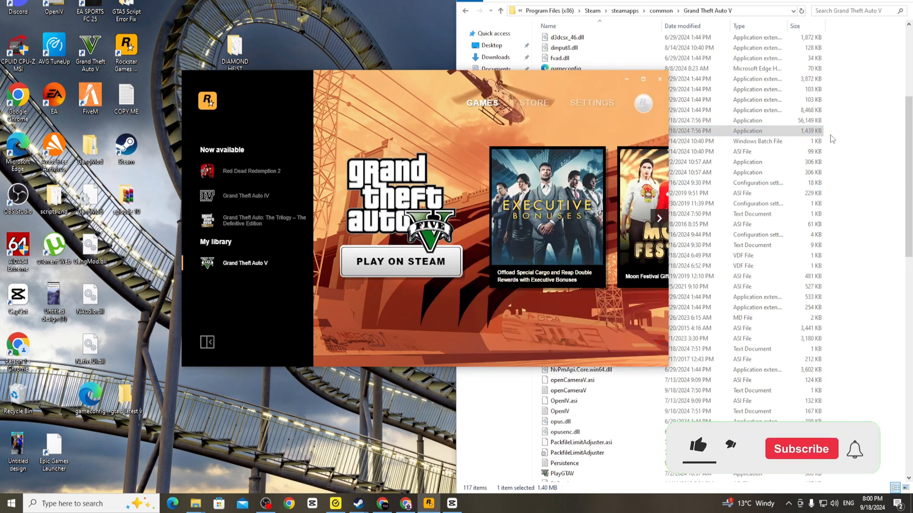
- Quit the Rockstar launcher from its taskbar icon's context menu
right_click(555, 131)
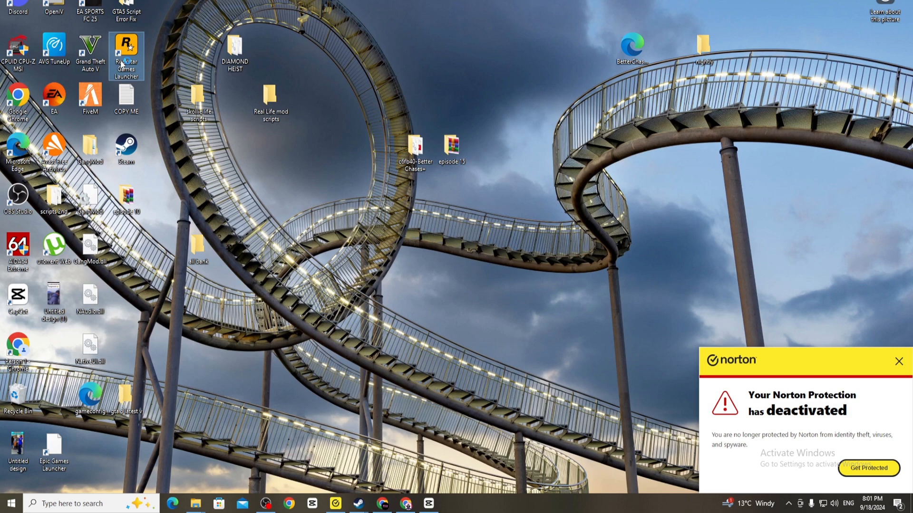
- Start the Rockstar Games Launcher from its desktop shortcut
double_click(125, 52)
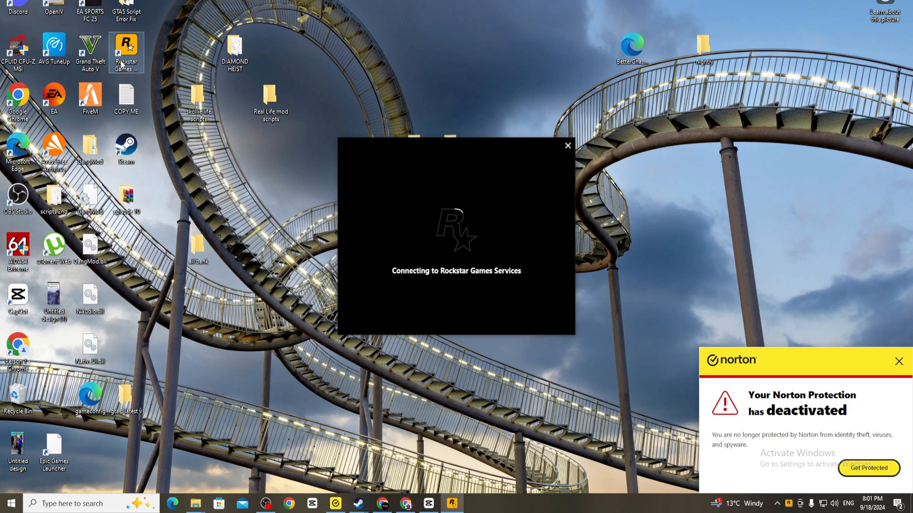
mouse_move(514, 199)
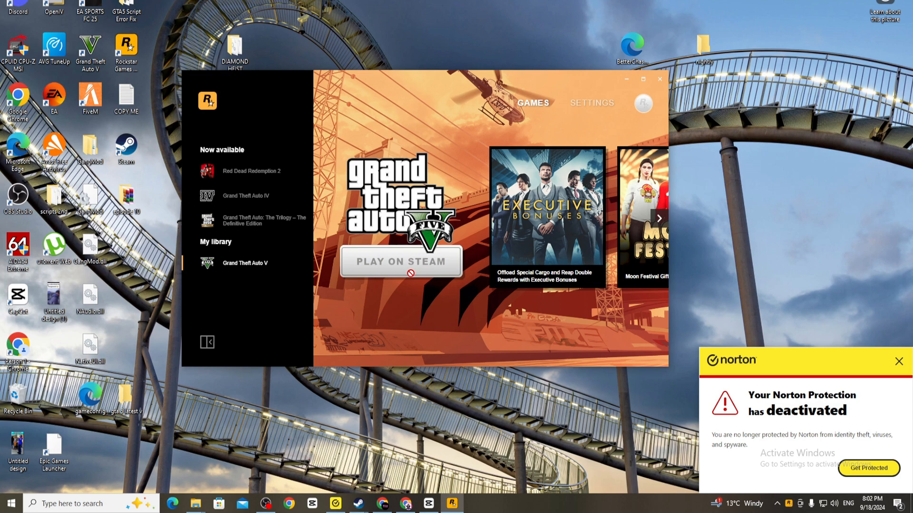
- Launch Grand Theft Auto V with PLAY ON STEAM, triggering the BattlEye error
click(400, 262)
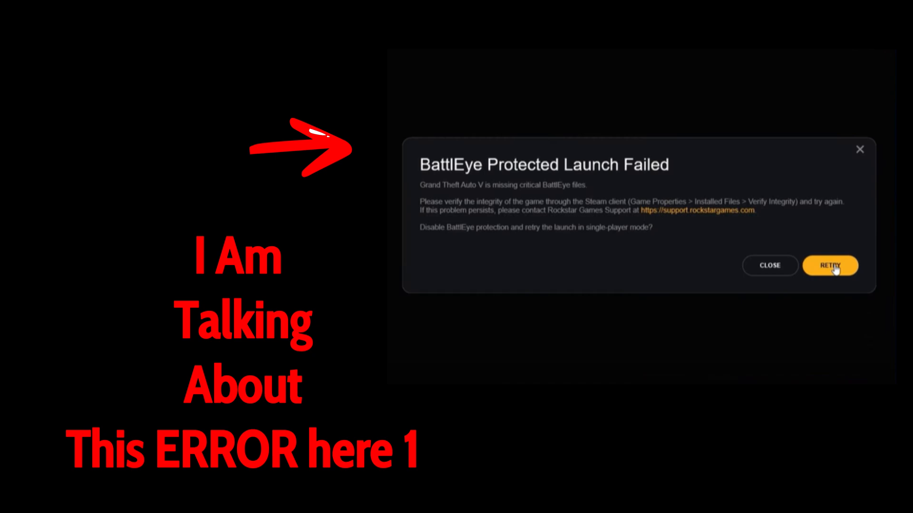
- Retry the launch with BattlEye disabled so single-player GTA V starts loading
click(7, 503)
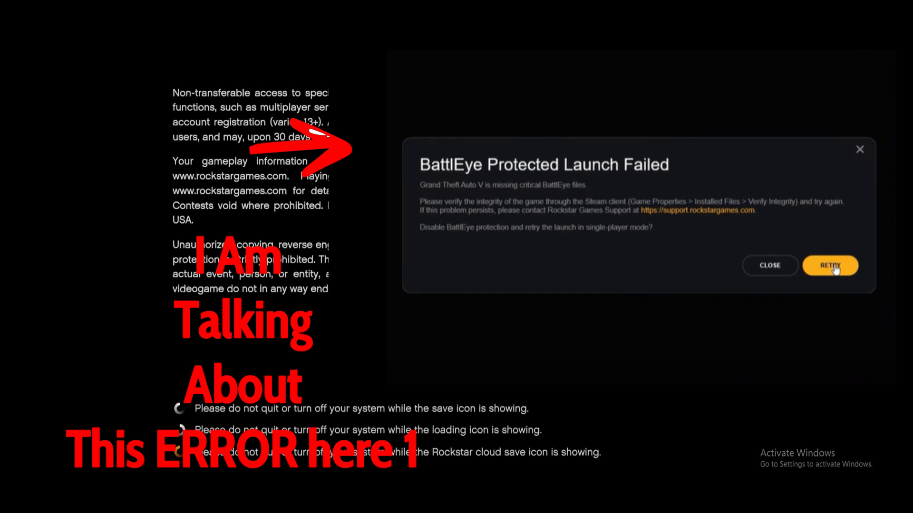
- Continue past the legal screen into the Entering Story Mode loading screen
click(829, 265)
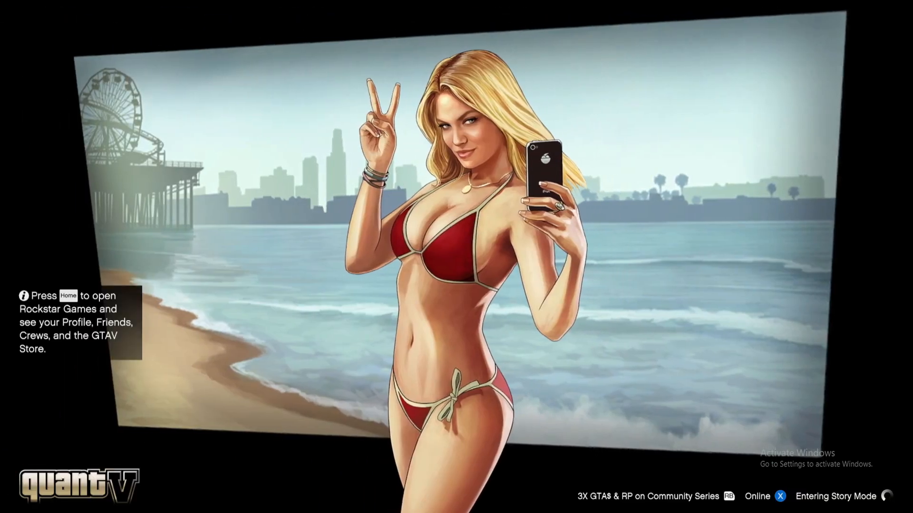